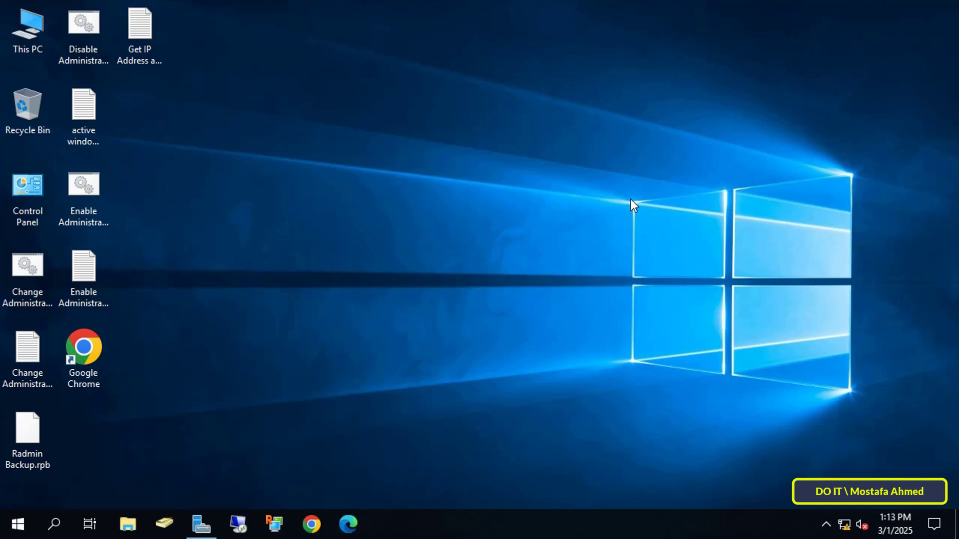
pyautogui.moveTo(399, 452)
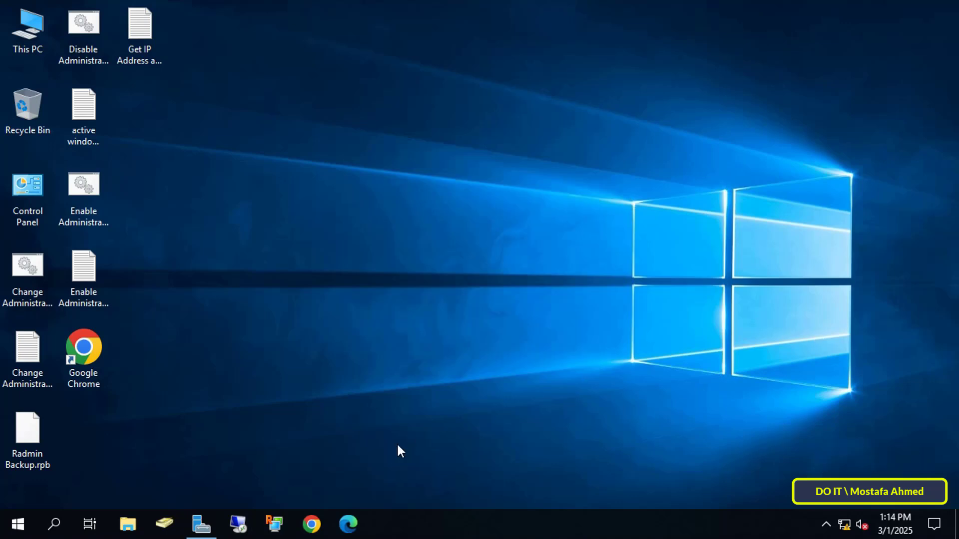
# Launch the Group Policy Management console from Server Manager's Tools menu
pyautogui.click(201, 525)
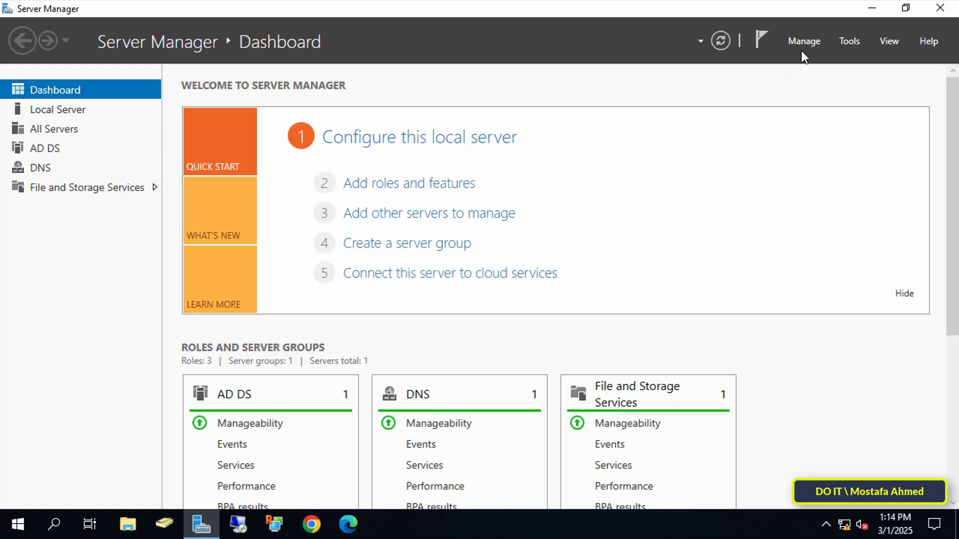
pyautogui.click(849, 41)
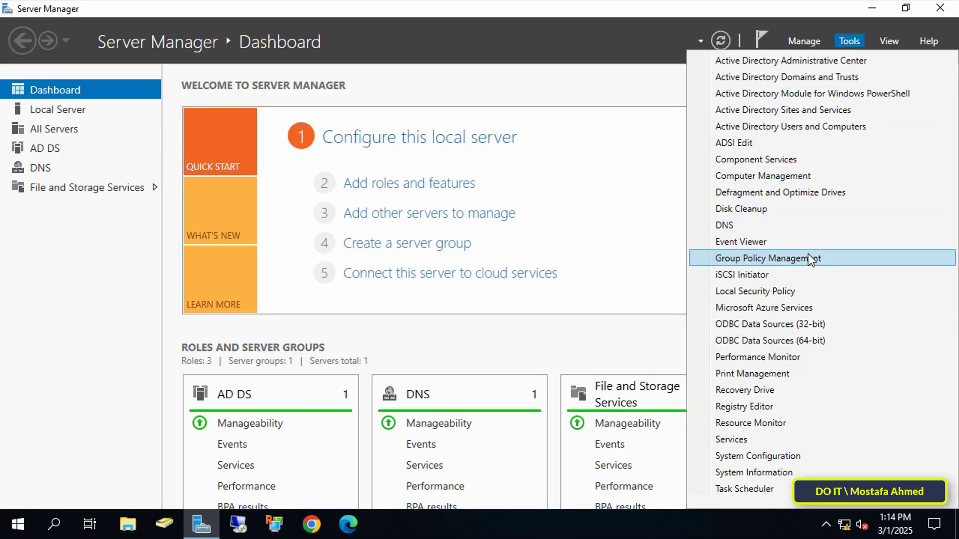
pyautogui.click(764, 257)
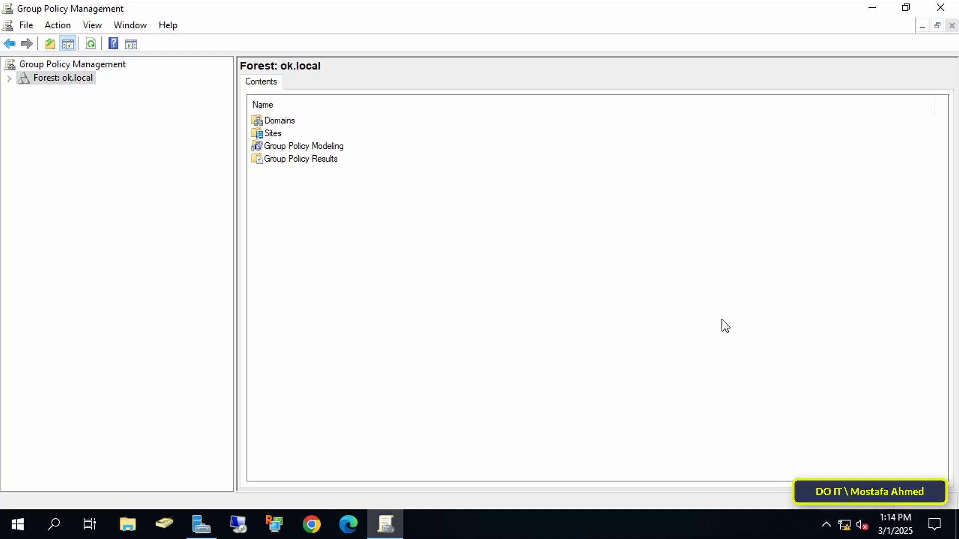
# Expand Forest > Domains > ok.local and start a new linked GPO on the test OU
pyautogui.click(10, 78)
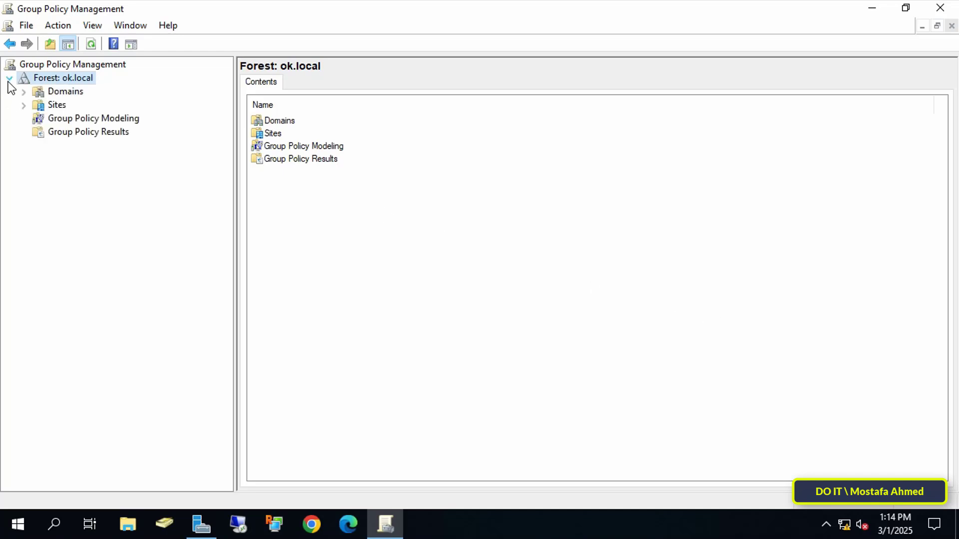
pyautogui.click(23, 91)
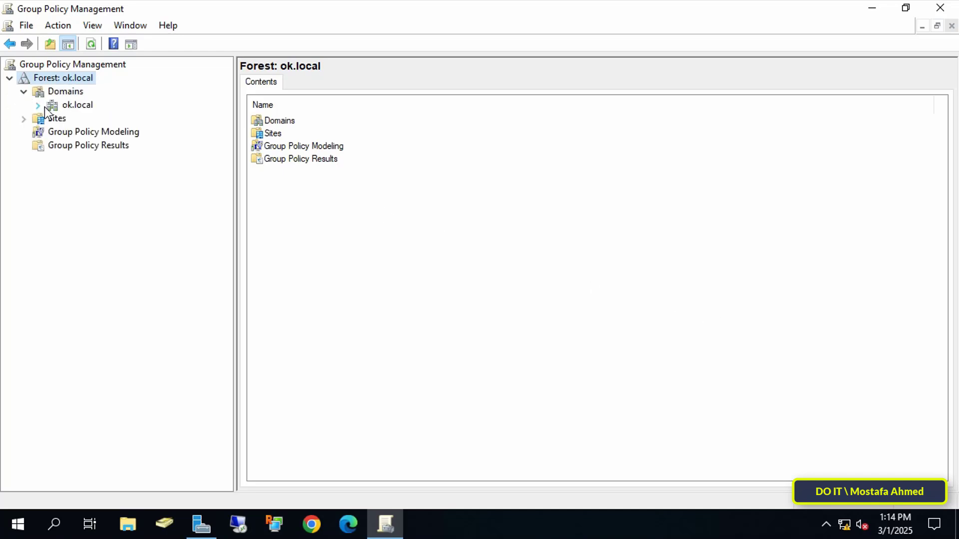
pyautogui.click(38, 105)
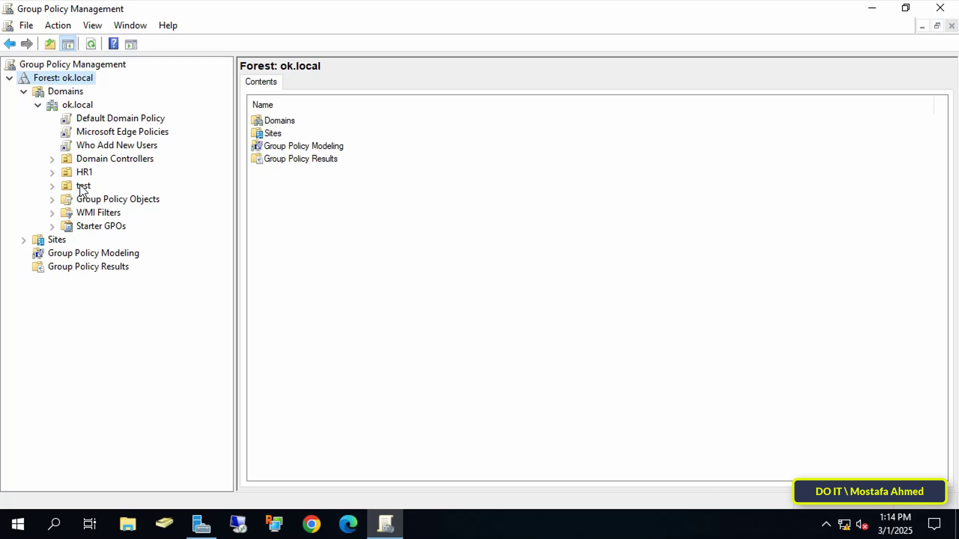
pyautogui.rightClick(83, 186)
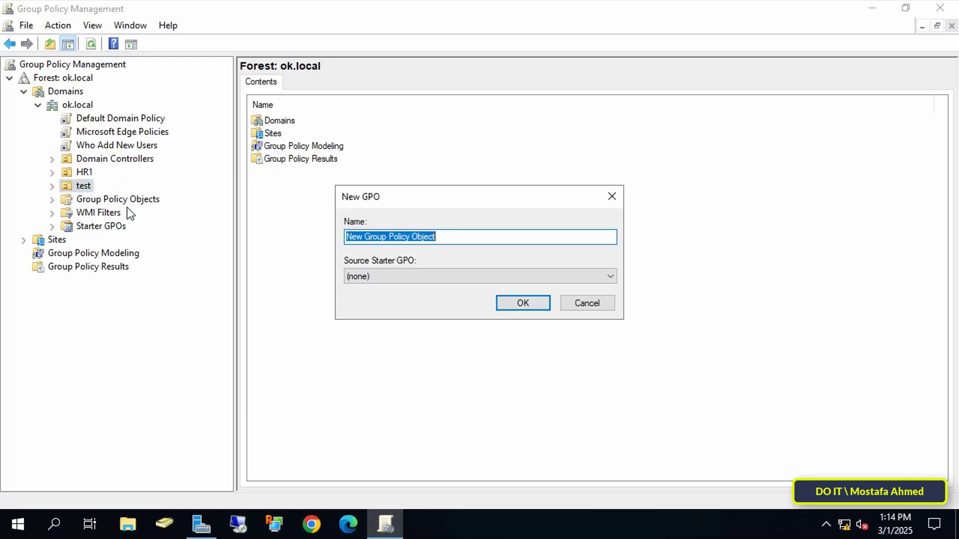
# Name the new GPO 'Disable Widgets in Windows 11' and confirm its creation
pyautogui.write('Disable W')
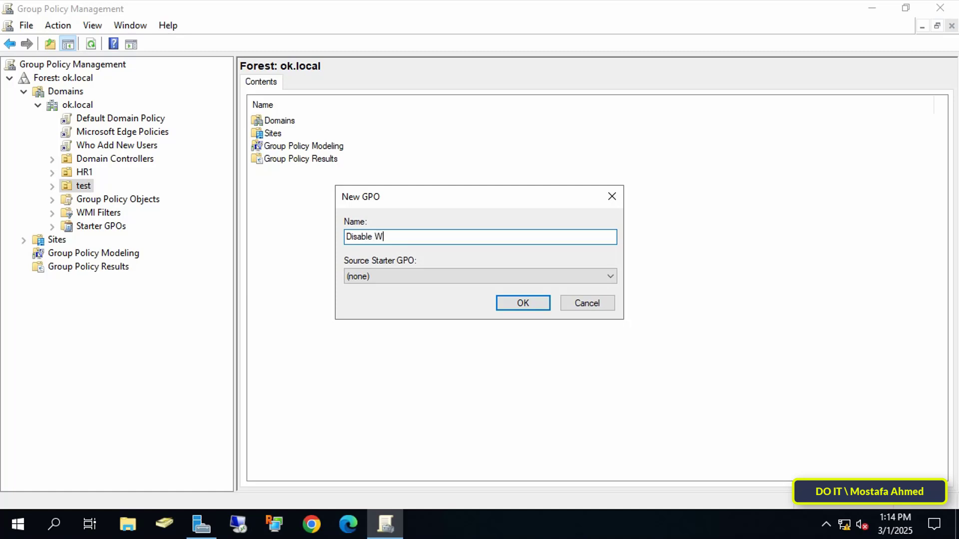
pyautogui.write('dge')
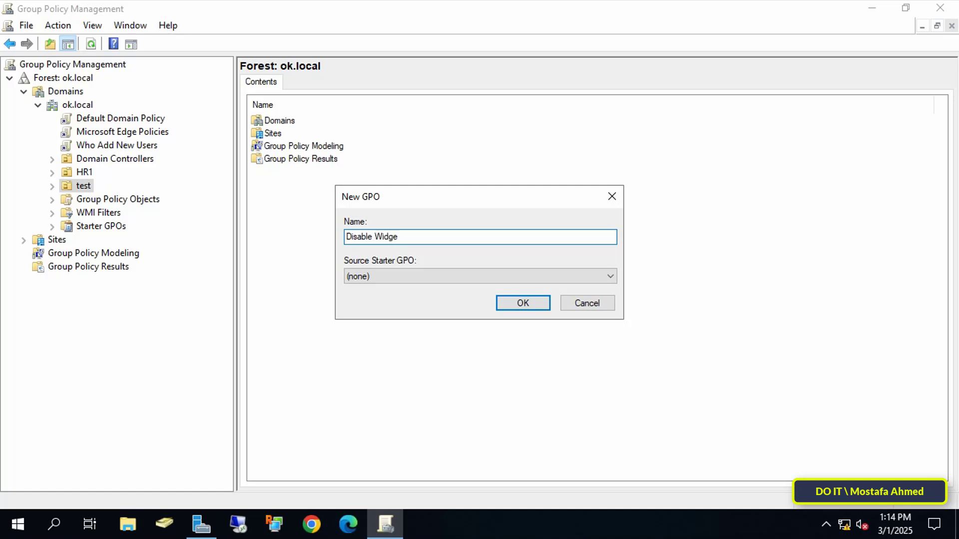
pyautogui.write('ts in Windows 11')
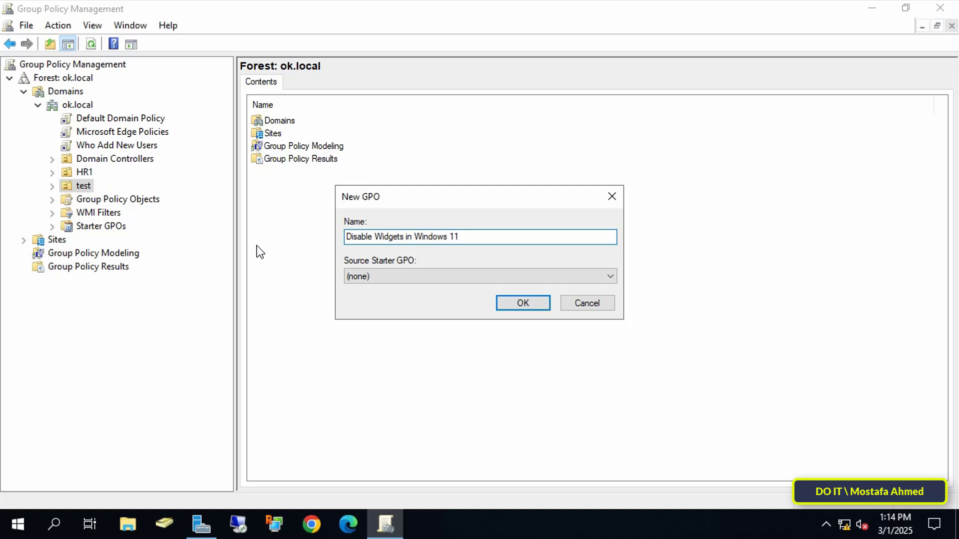
pyautogui.click(521, 303)
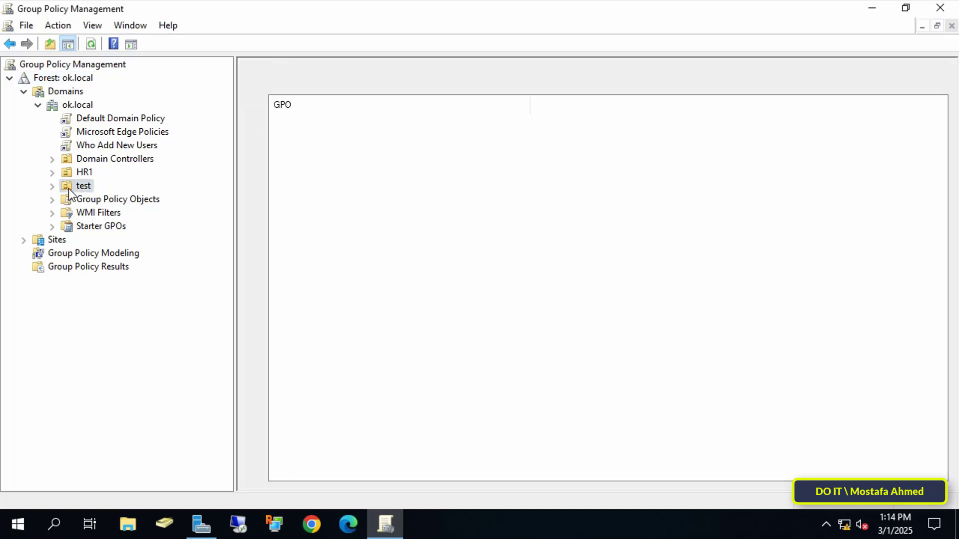
# Edit the 'Disable Widgets in Windows 11' link under the test OU in the policy editor
pyautogui.click(83, 186)
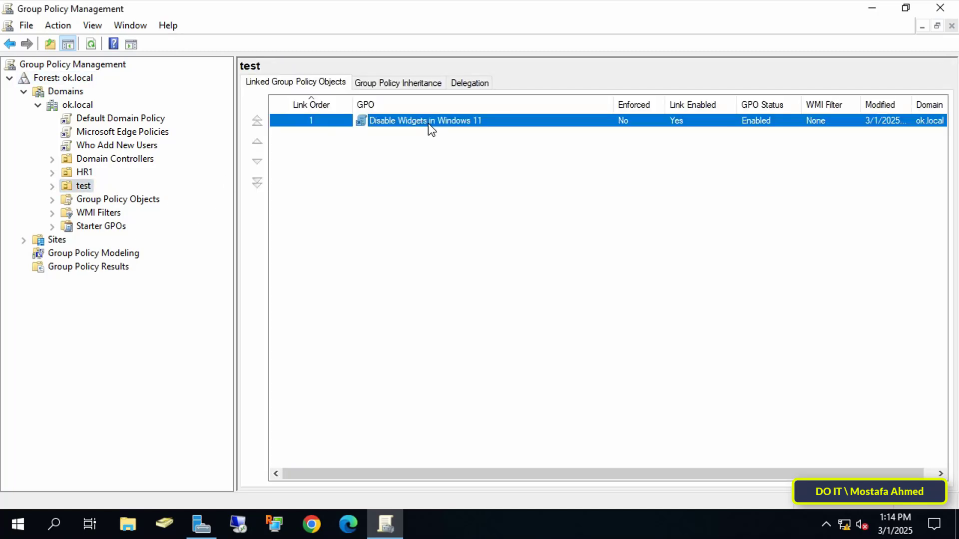
pyautogui.rightClick(426, 121)
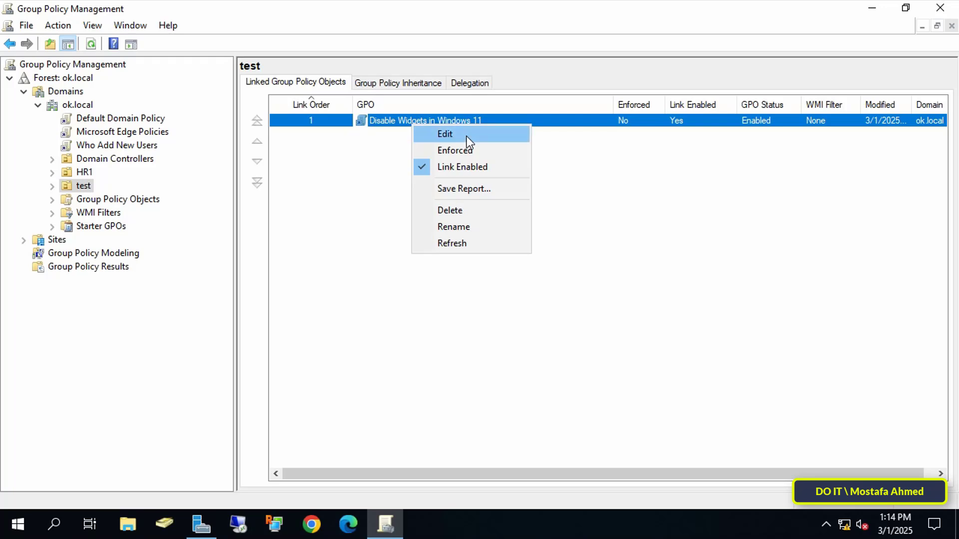
pyautogui.click(446, 134)
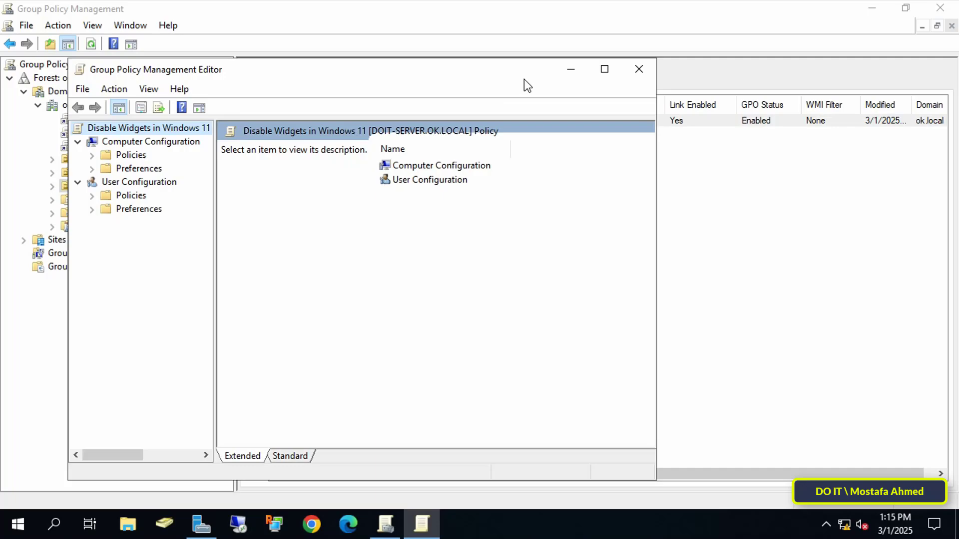
# Expand Computer Configuration > Policies > Administrative Templates > Windows Components
pyautogui.click(603, 69)
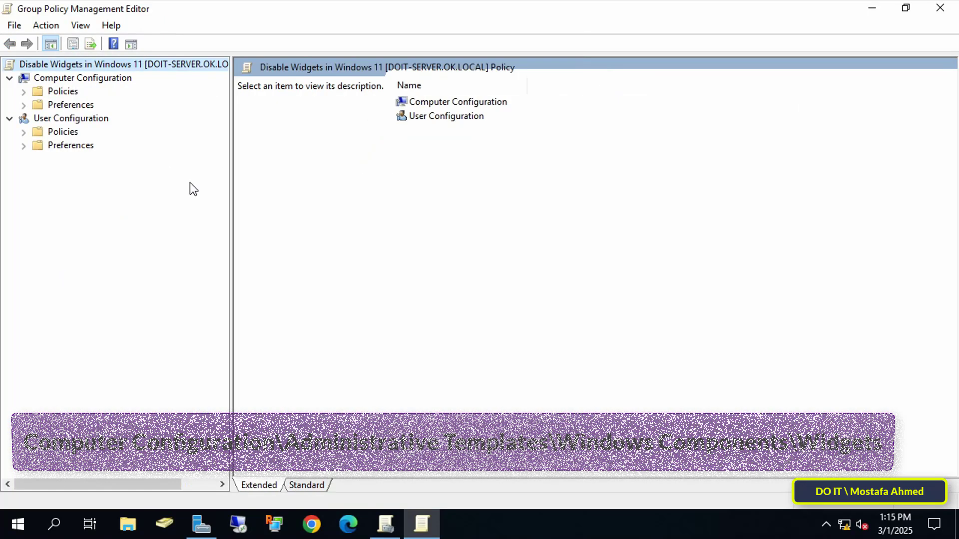
pyautogui.click(82, 78)
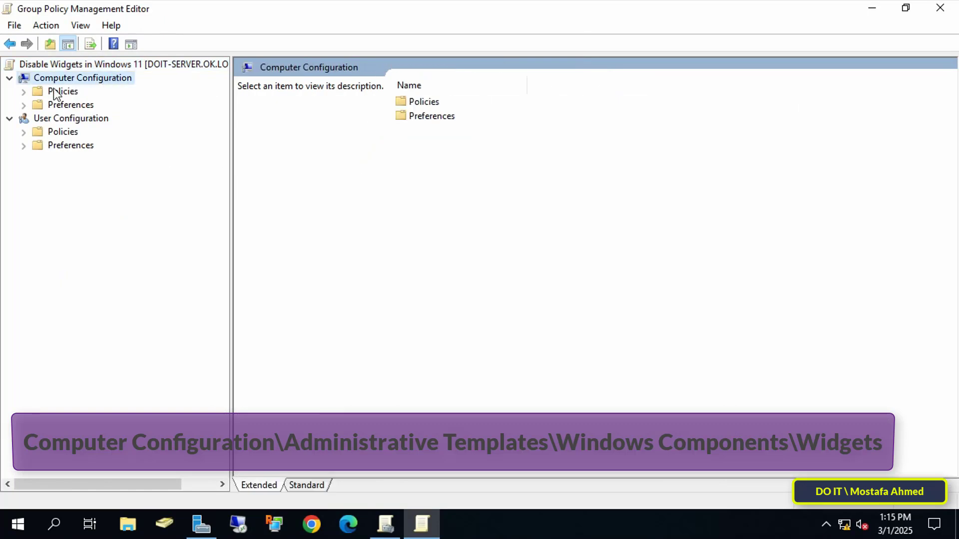
pyautogui.click(23, 91)
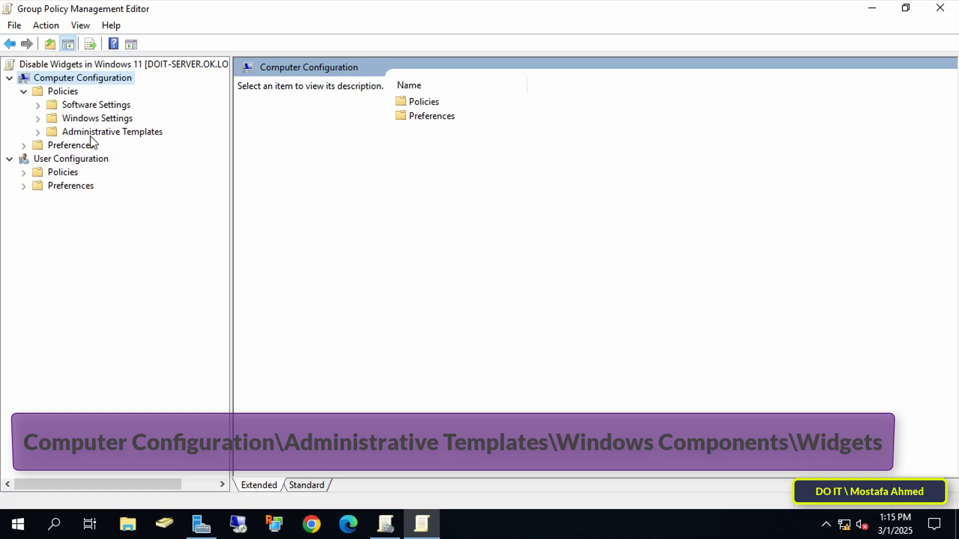
pyautogui.click(110, 132)
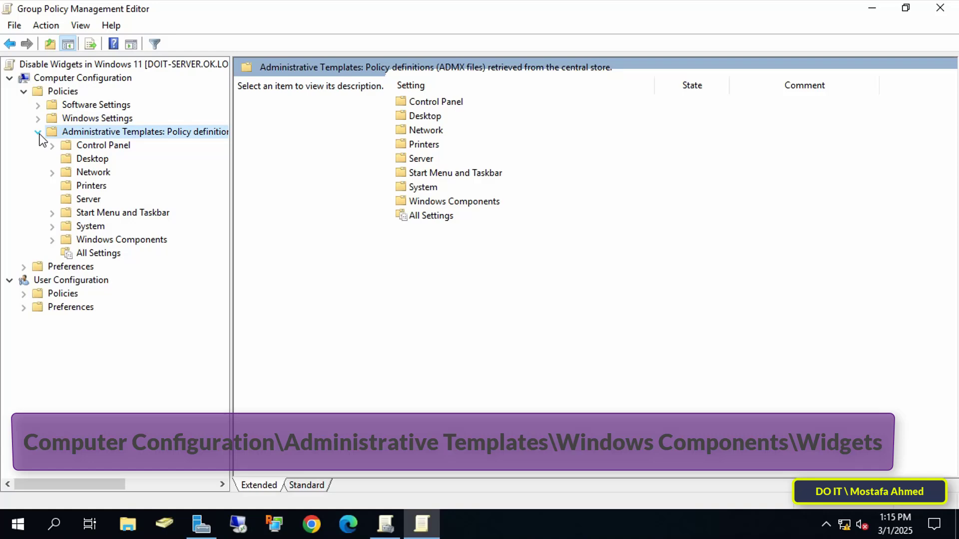
pyautogui.click(121, 239)
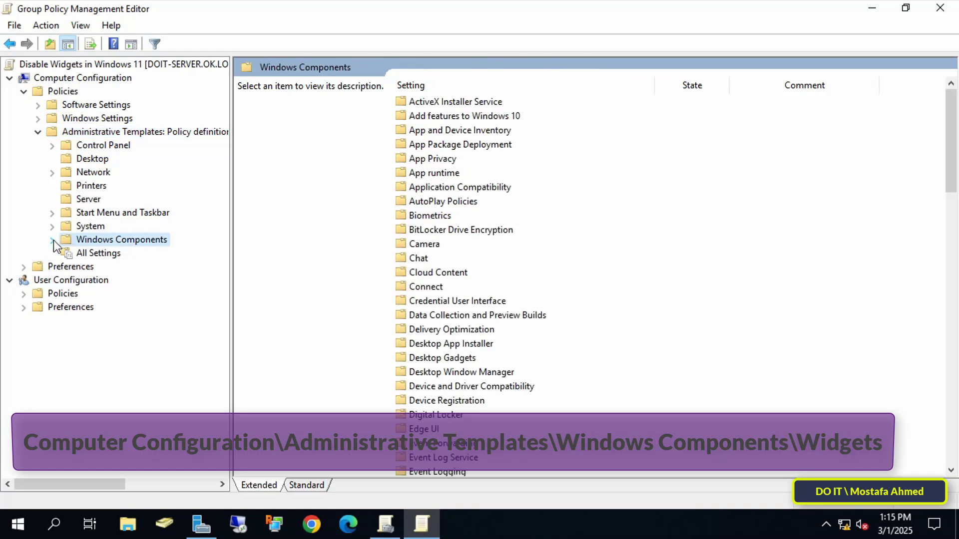
# Select the Widgets folder and highlight its Allow widgets setting
pyautogui.scroll(-3)
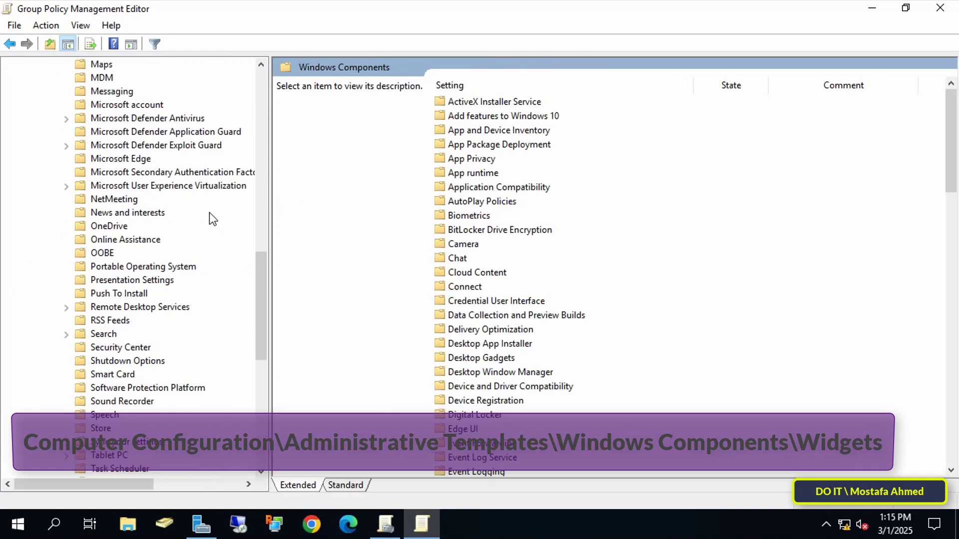
pyautogui.scroll(-3)
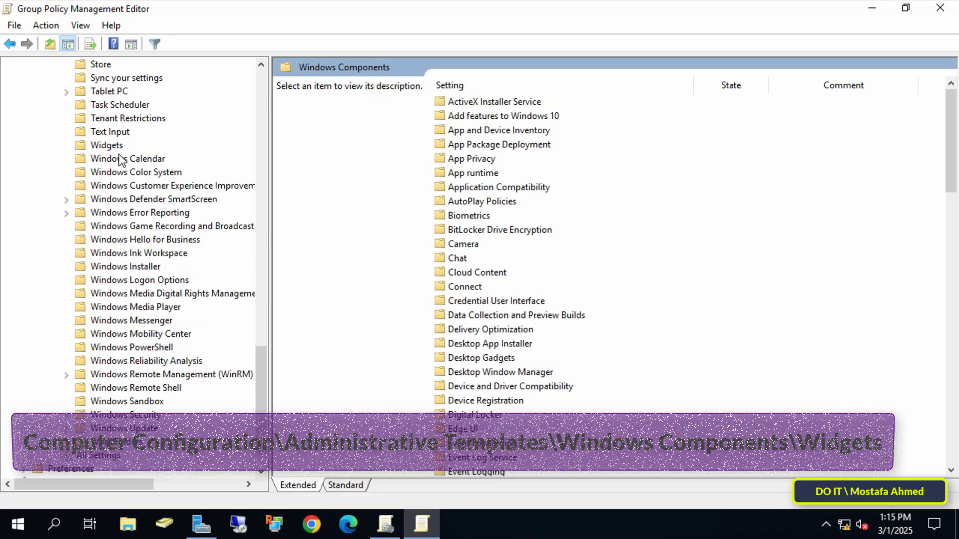
pyautogui.click(107, 145)
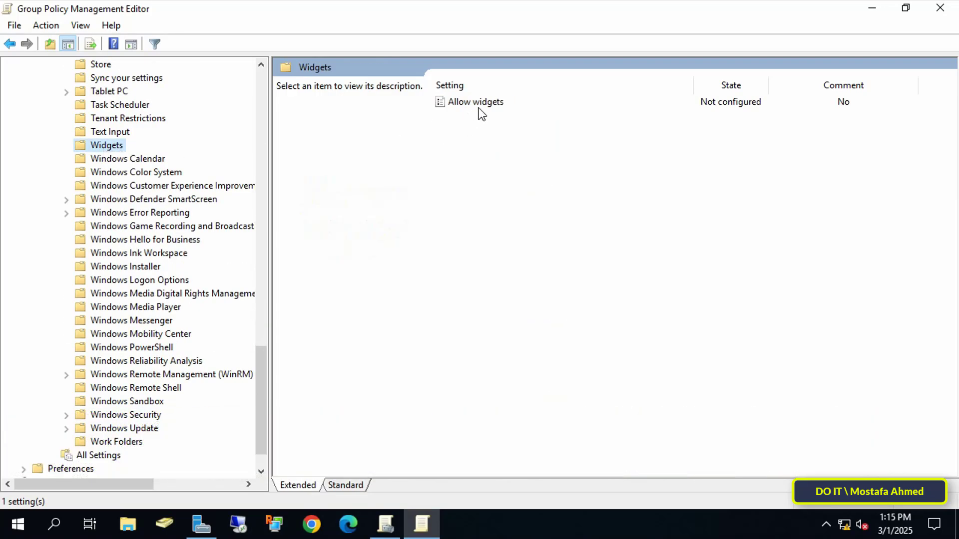
pyautogui.click(476, 102)
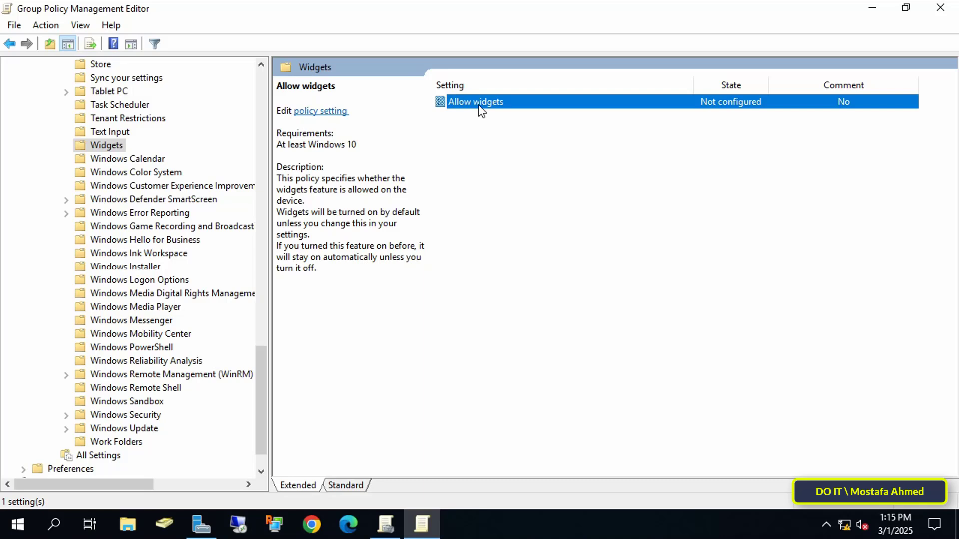
pyautogui.moveTo(490, 118)
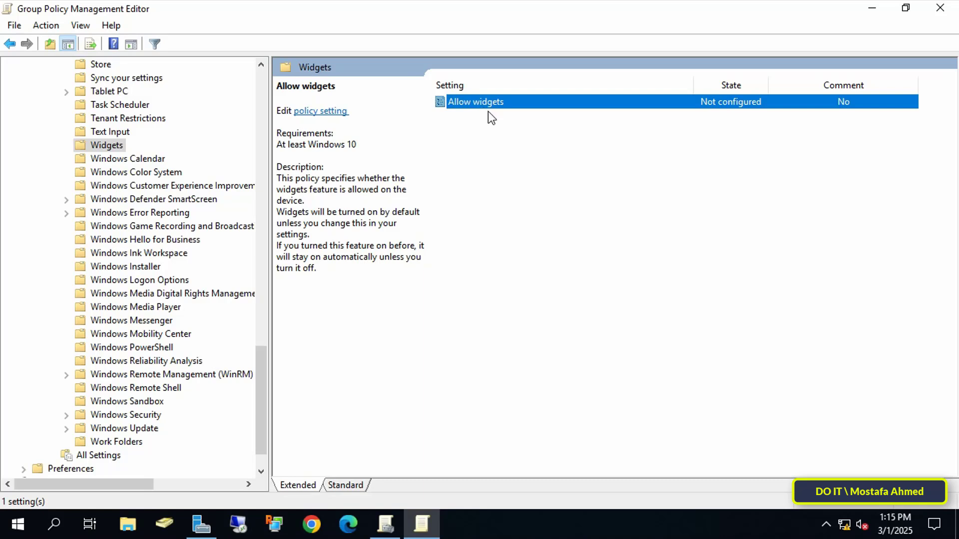
# Change the Allow widgets policy to Disabled and confirm it
pyautogui.doubleClick(475, 101)
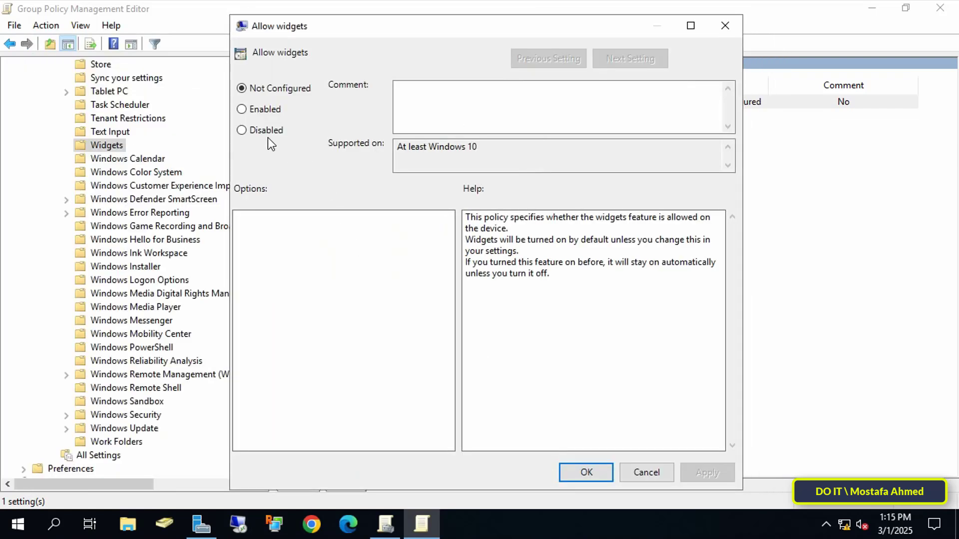
pyautogui.click(241, 130)
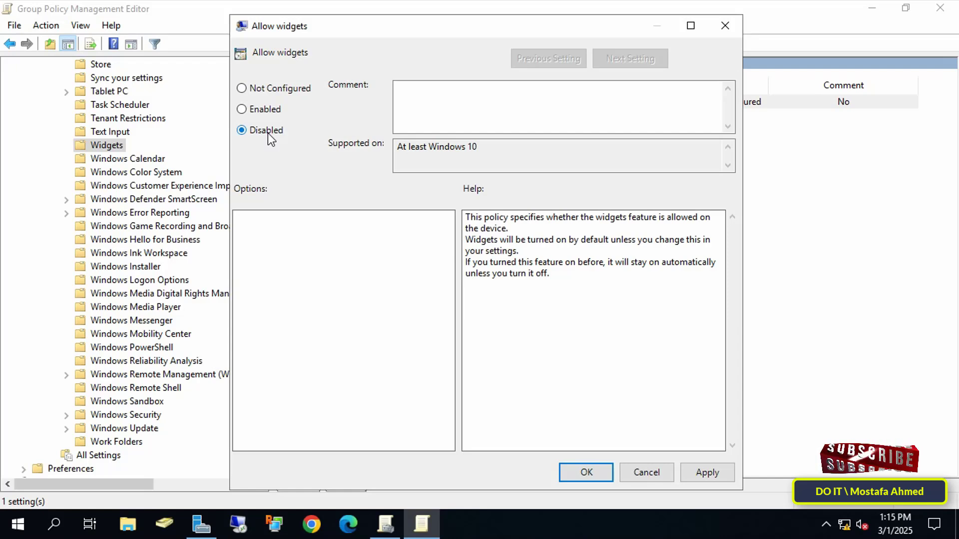
pyautogui.moveTo(288, 141)
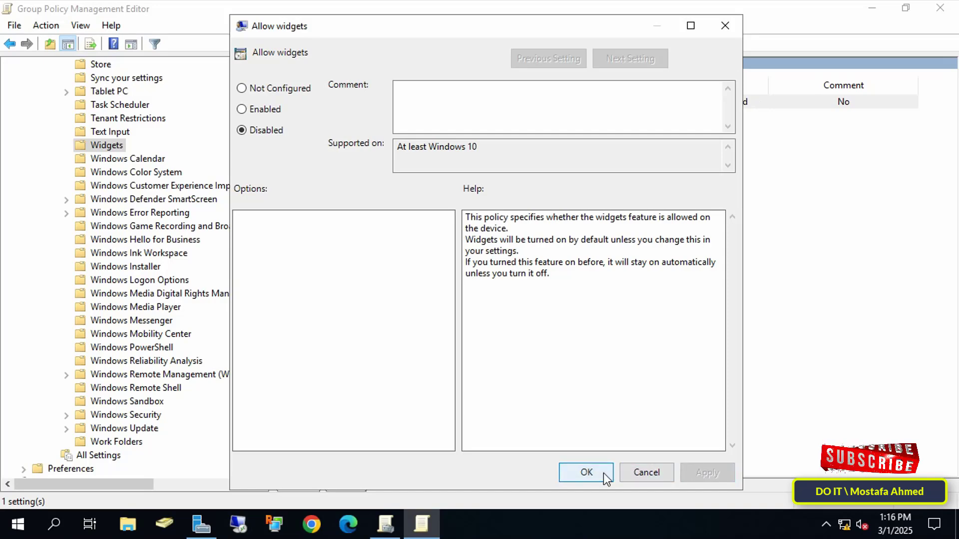
pyautogui.click(584, 472)
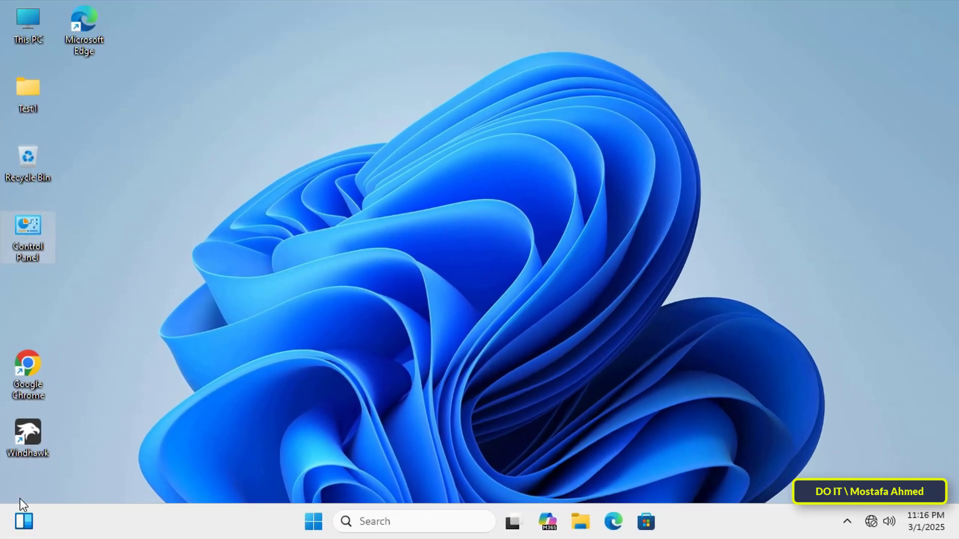
pyautogui.moveTo(12, 513)
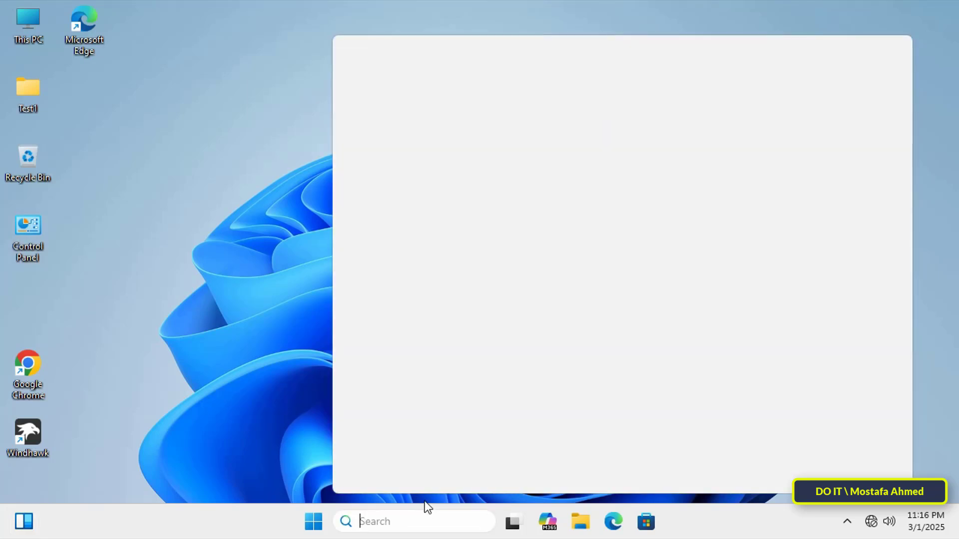
# Run gpupdate /force in Command Prompt and close it after the policy update succeeds
pyautogui.write('command prompt')
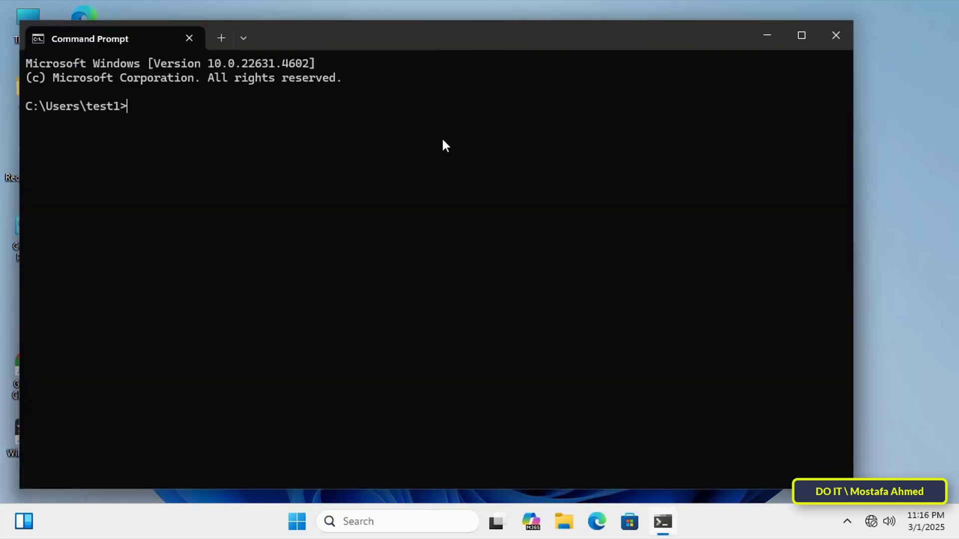
pyautogui.write('gpu')
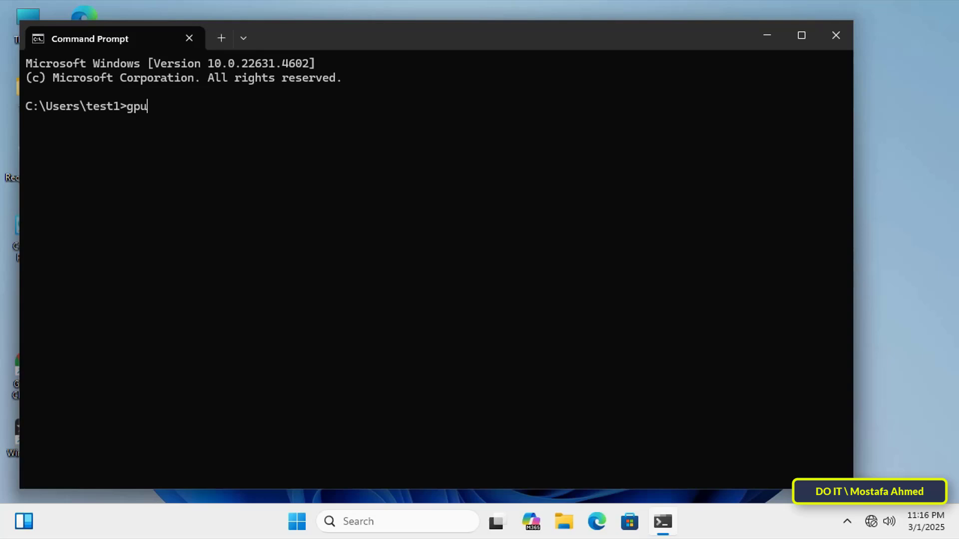
pyautogui.write('pdate')
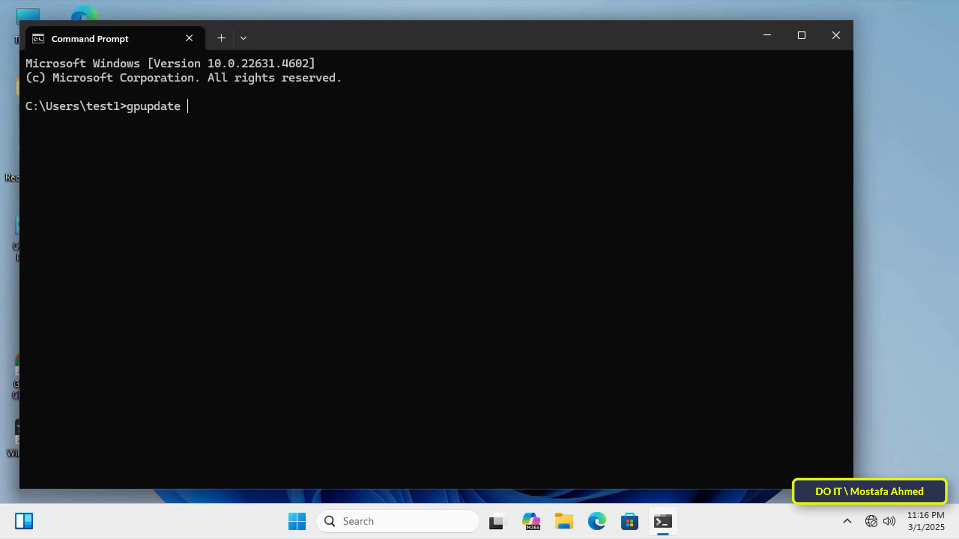
pyautogui.write('/force')
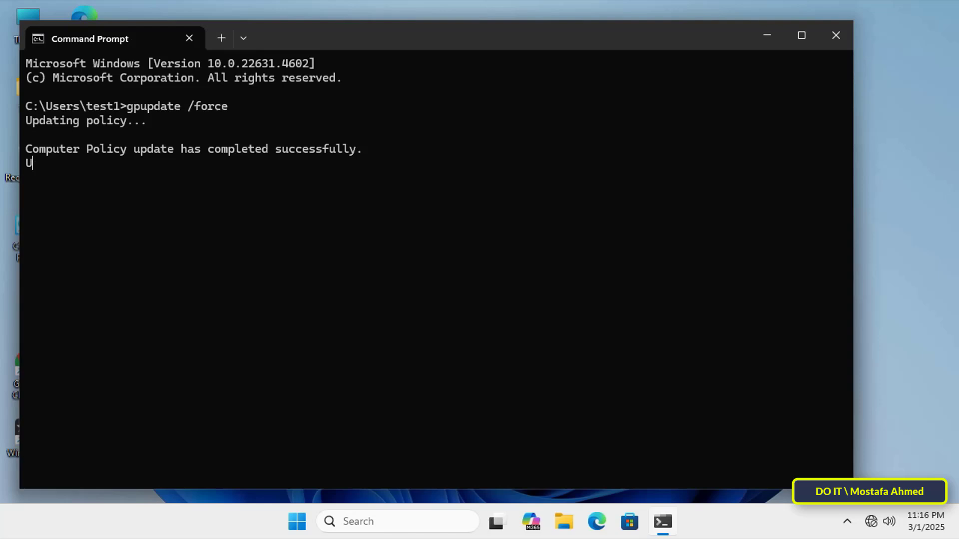
pyautogui.click(835, 35)
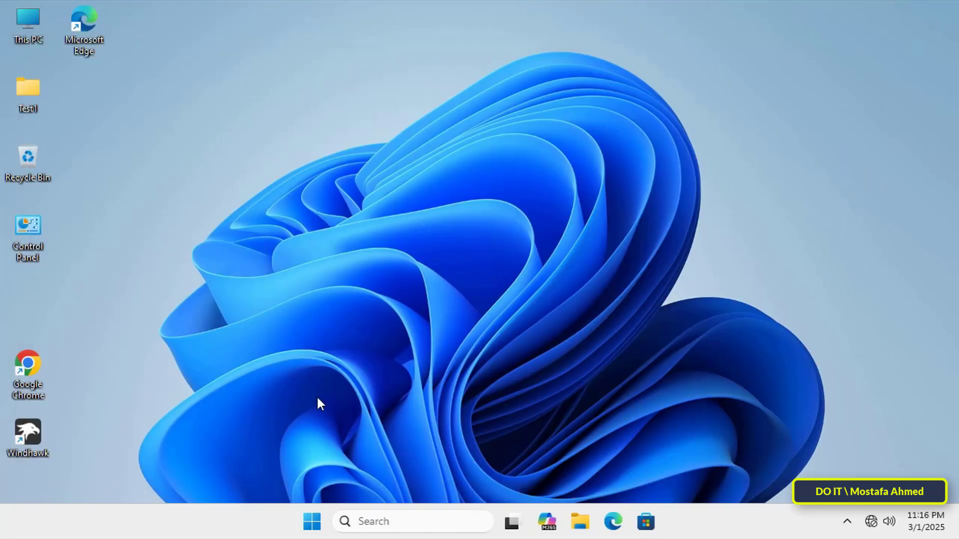
pyautogui.moveTo(24, 529)
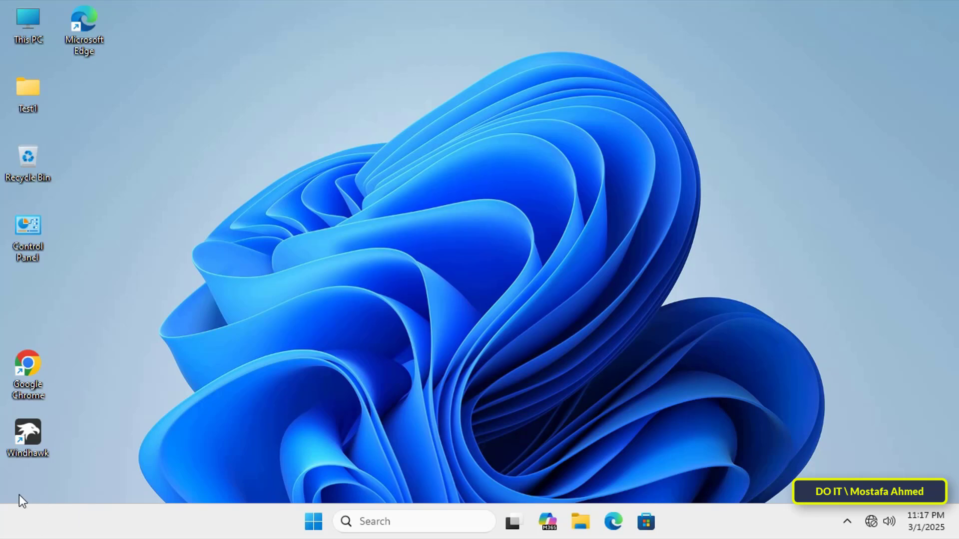
pyautogui.moveTo(876, 221)
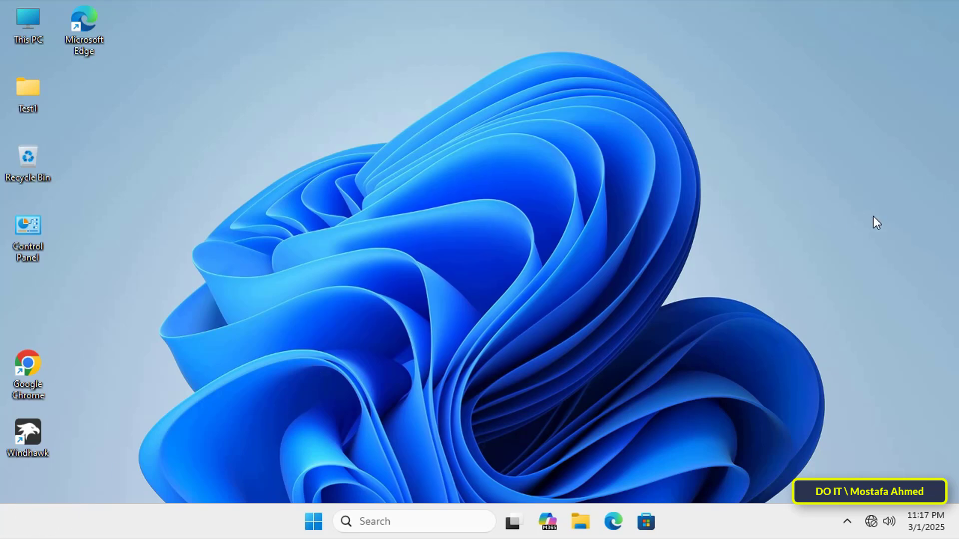
pyautogui.moveTo(887, 178)
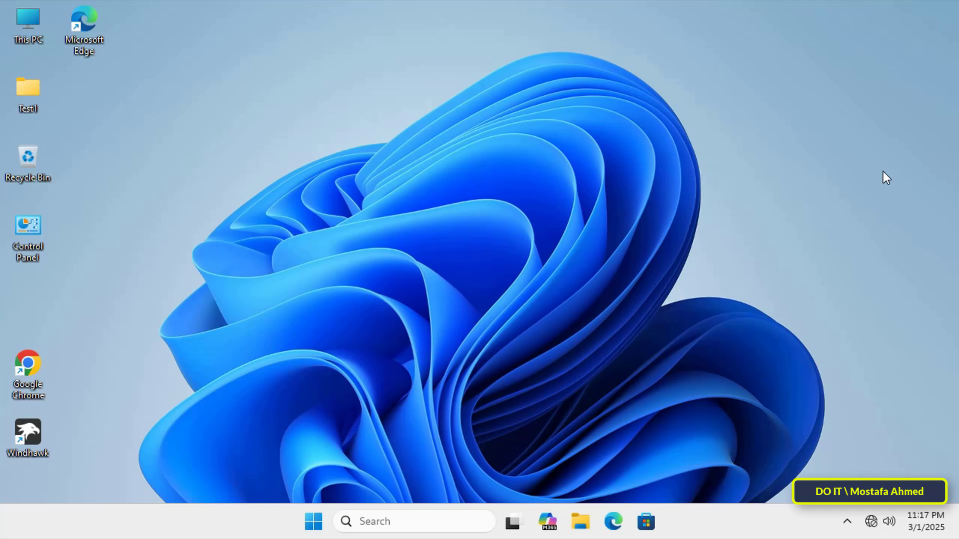